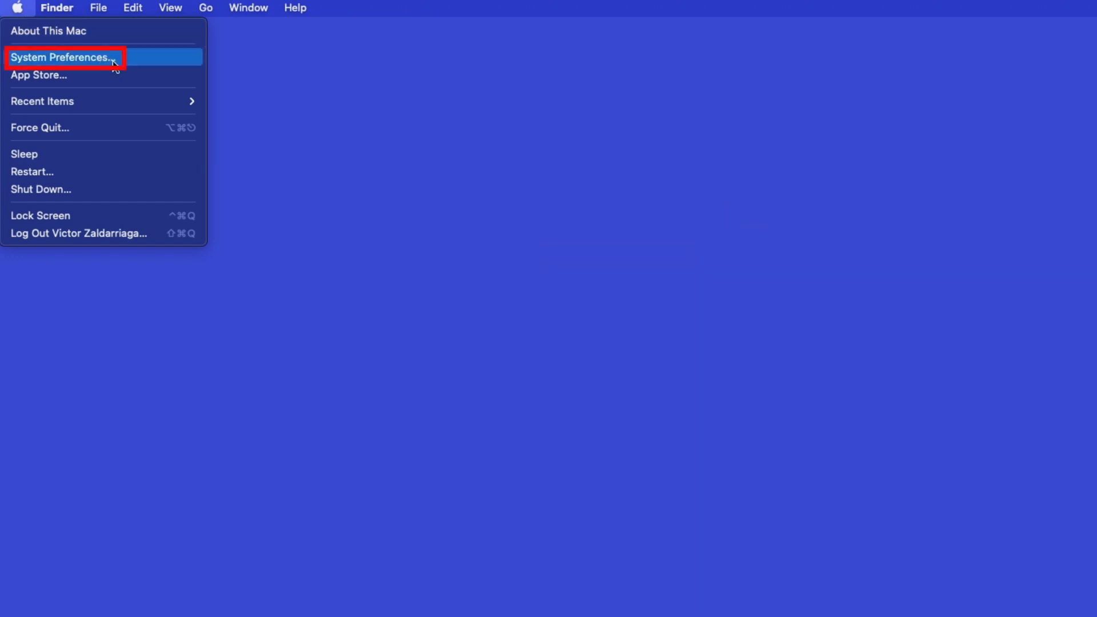
Step: Go from the Apple menu into System Preferences' Printers & Scanners pane
click(62, 58)
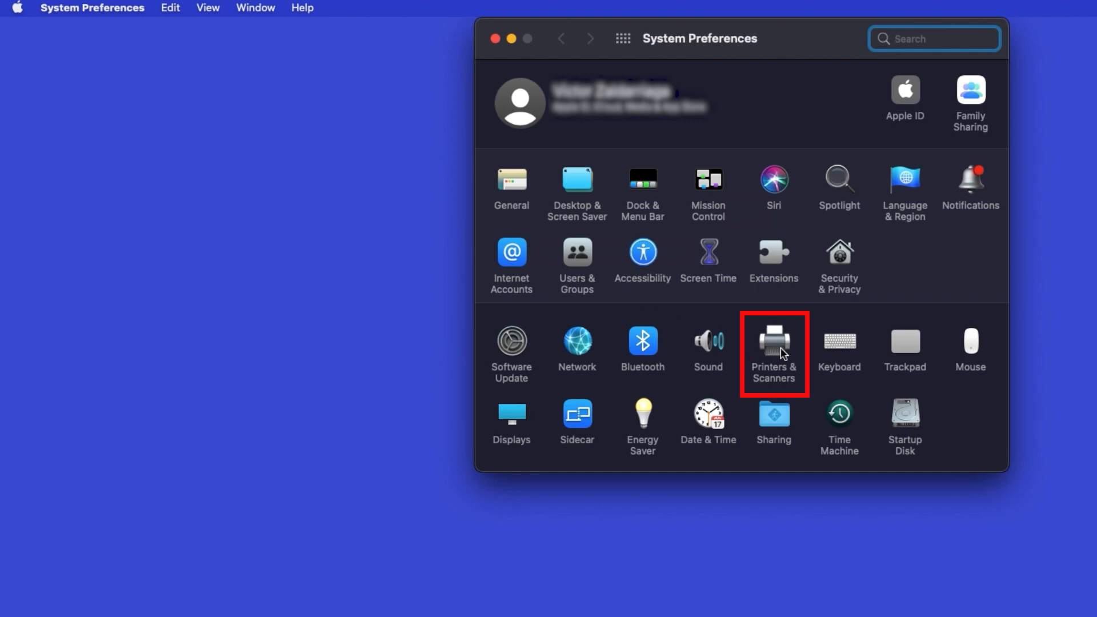
click(773, 343)
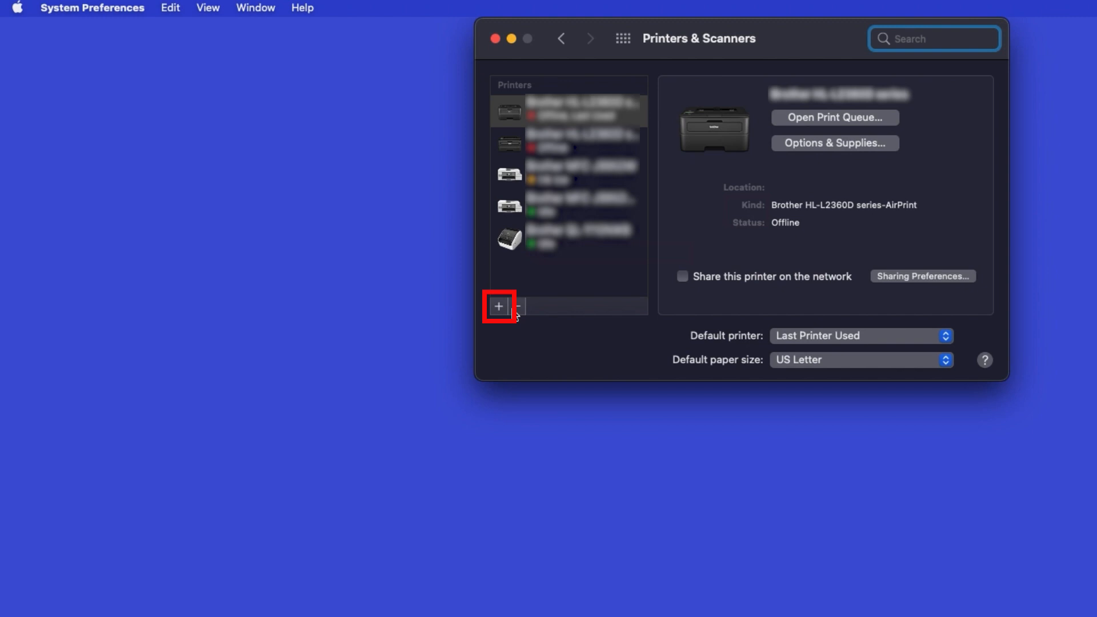
Step: Add the Brother MFC-L8905CDW from the Add Printer dialog so it appears as idle
click(498, 306)
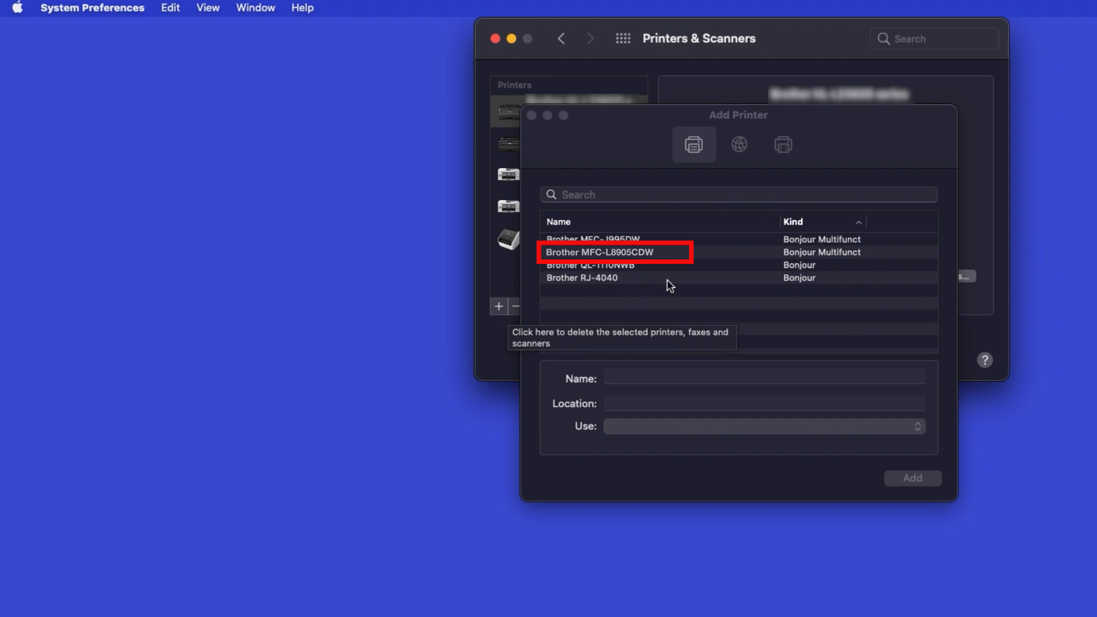
click(615, 251)
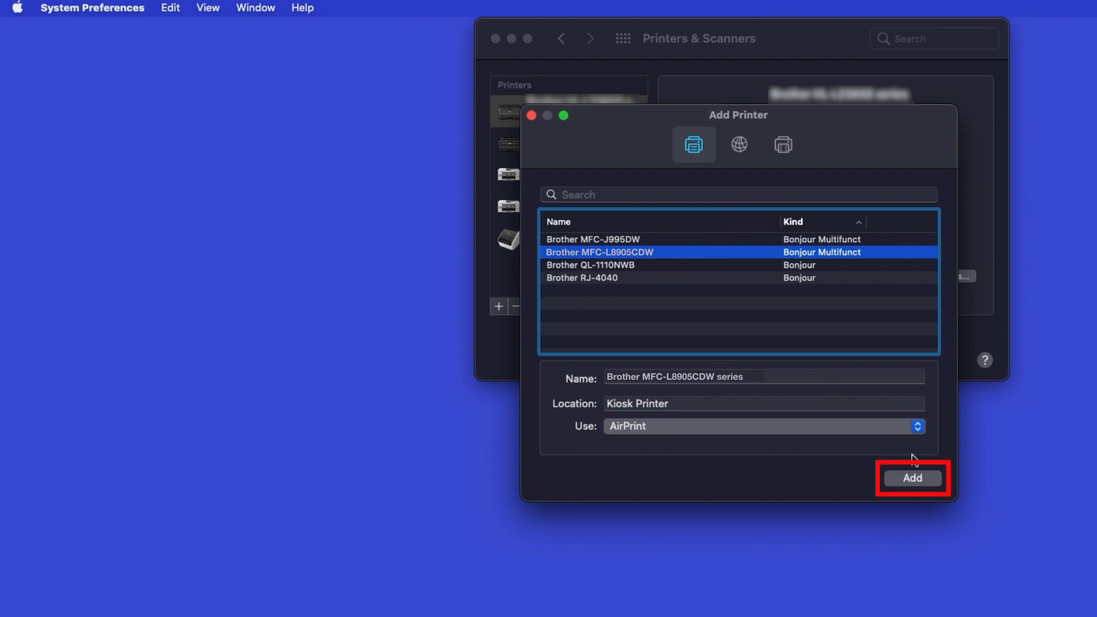
click(911, 478)
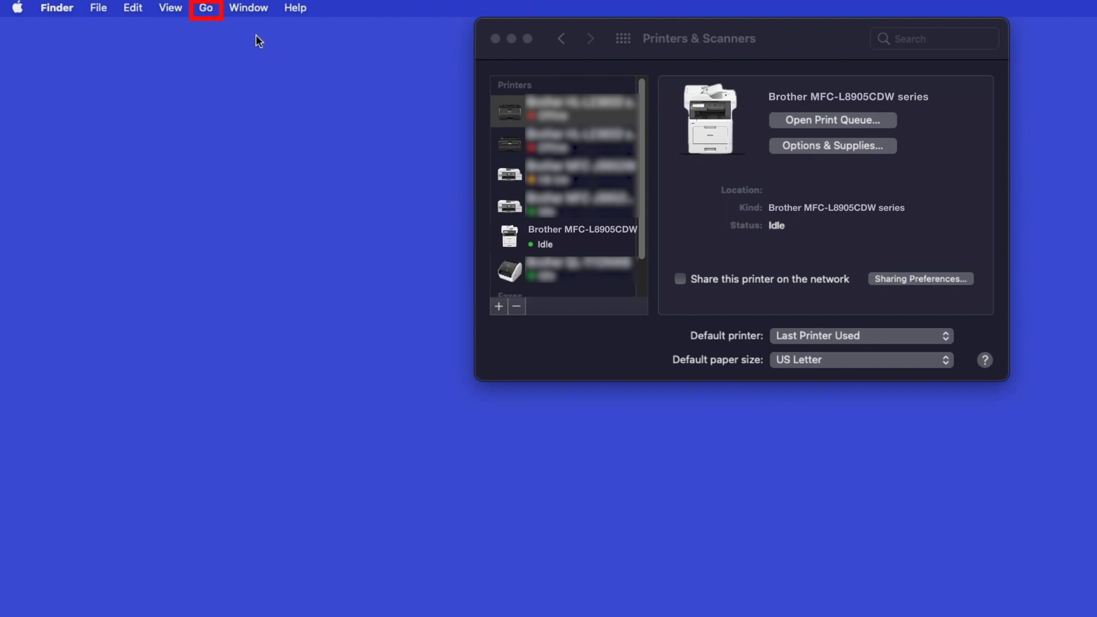
click(204, 8)
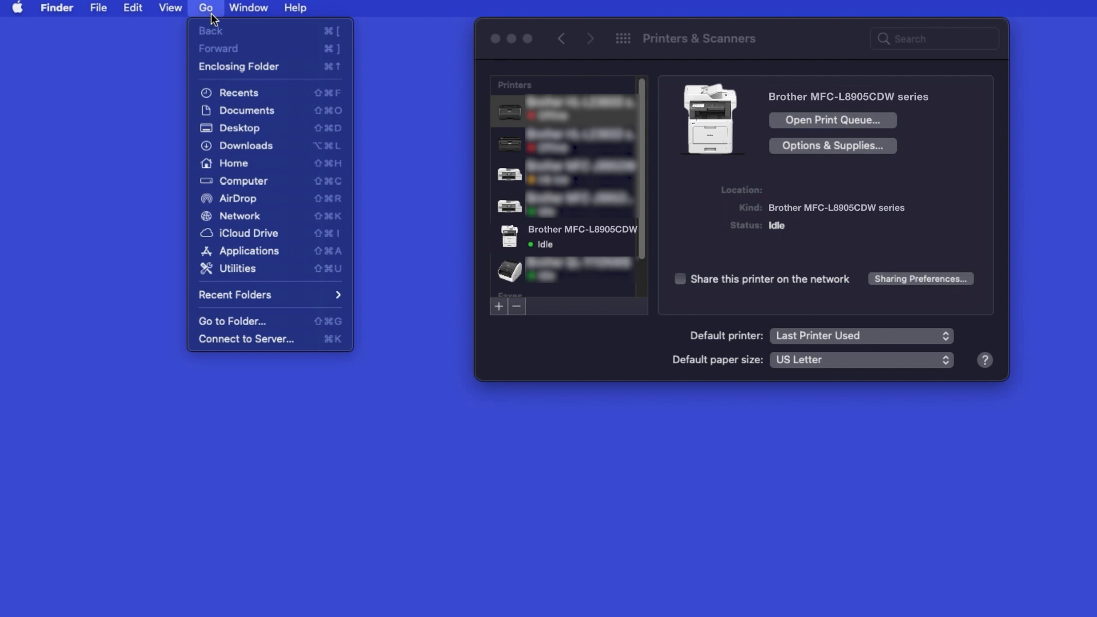
mouse_move(284, 255)
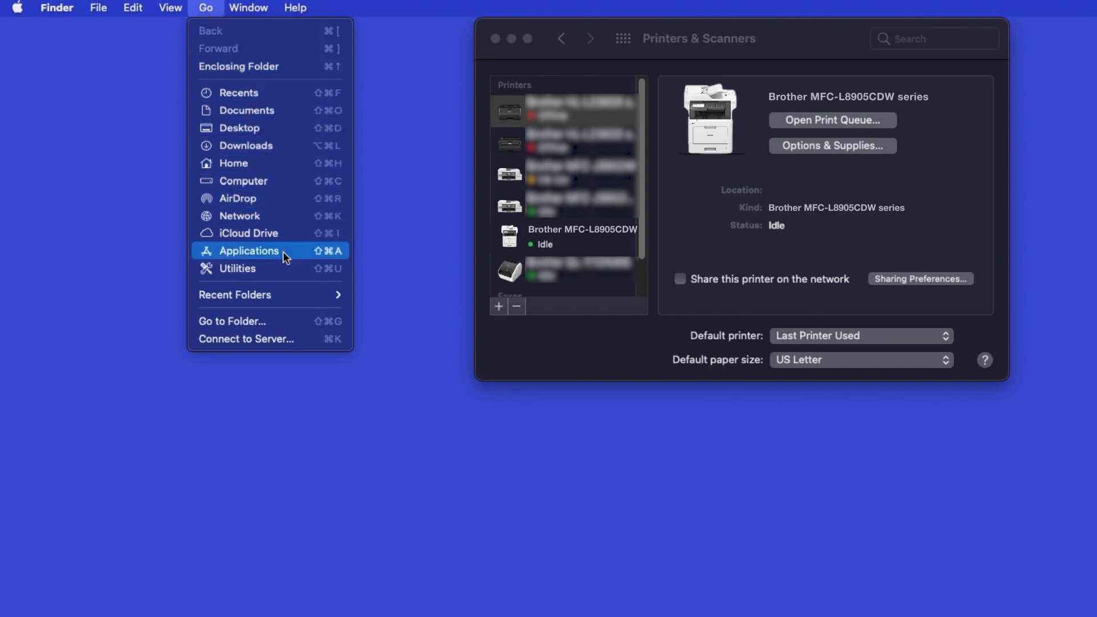
Step: Launch App Store from Applications and search for 'brother iprint&scan'
click(248, 250)
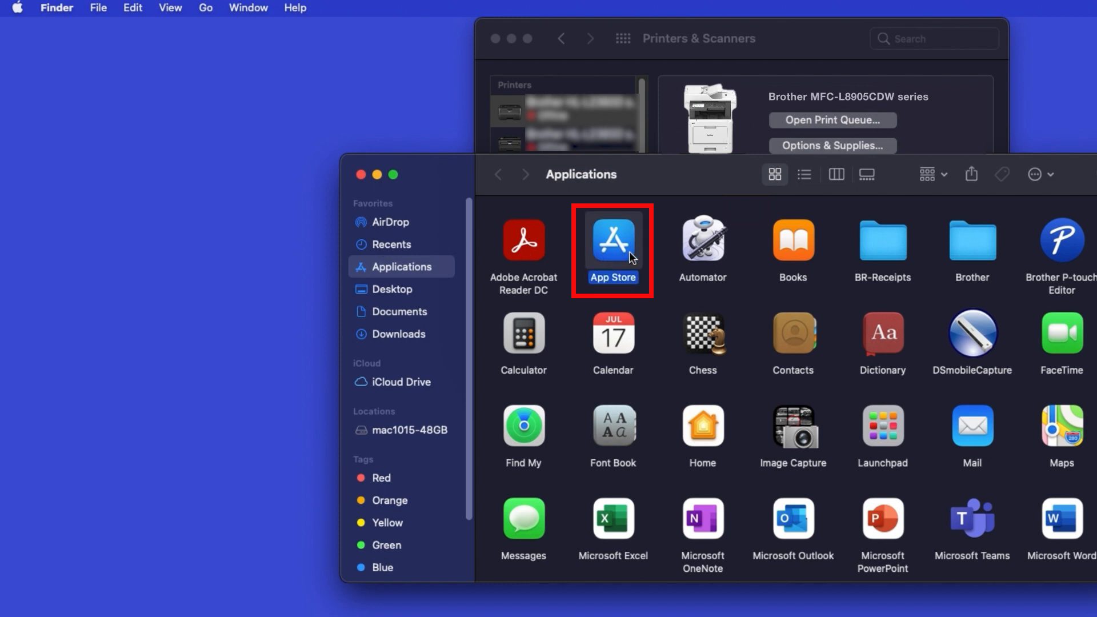
double_click(612, 241)
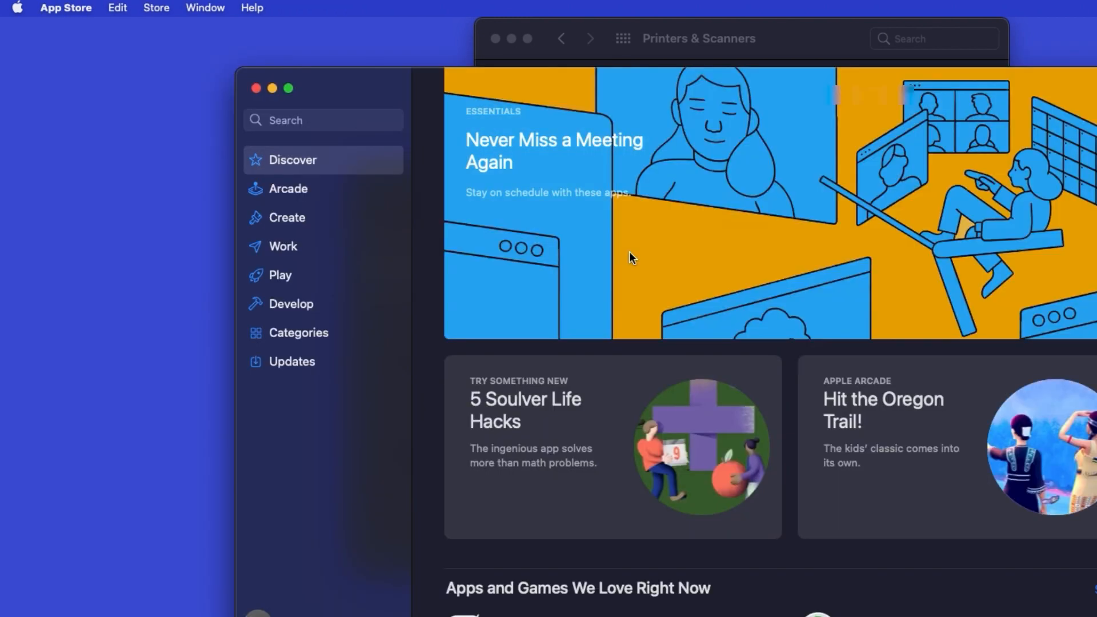
click(322, 120)
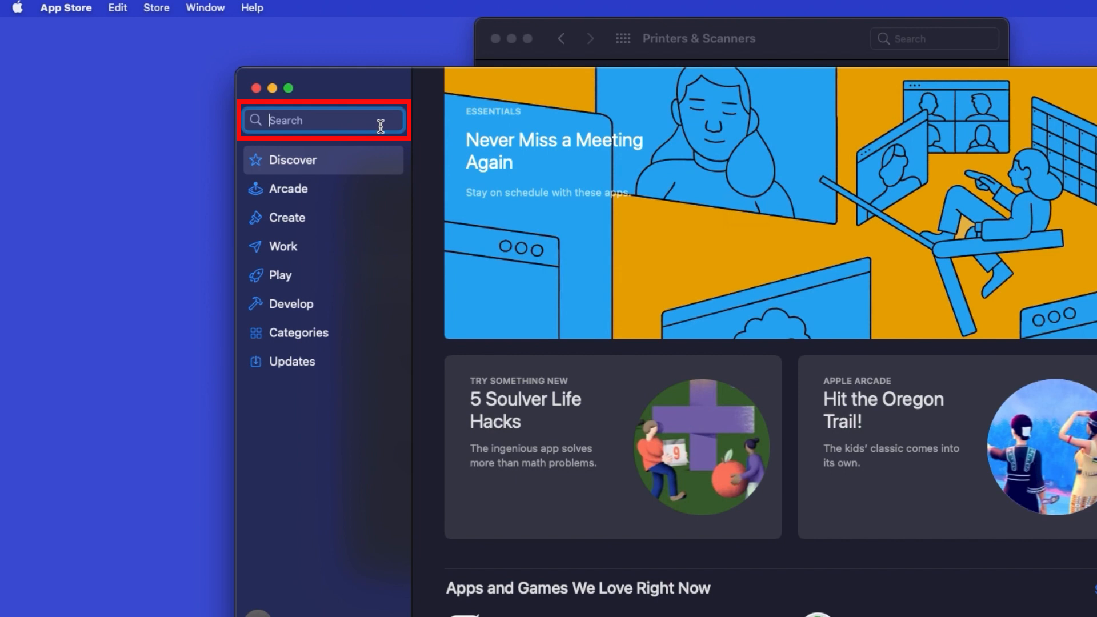
text(brother i)
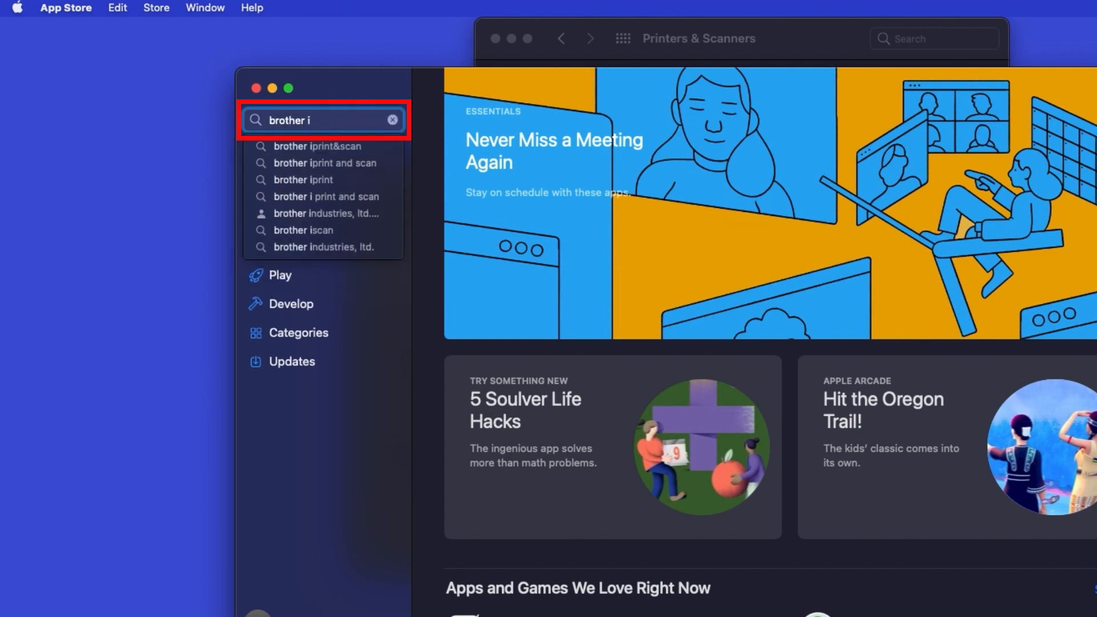
click(317, 146)
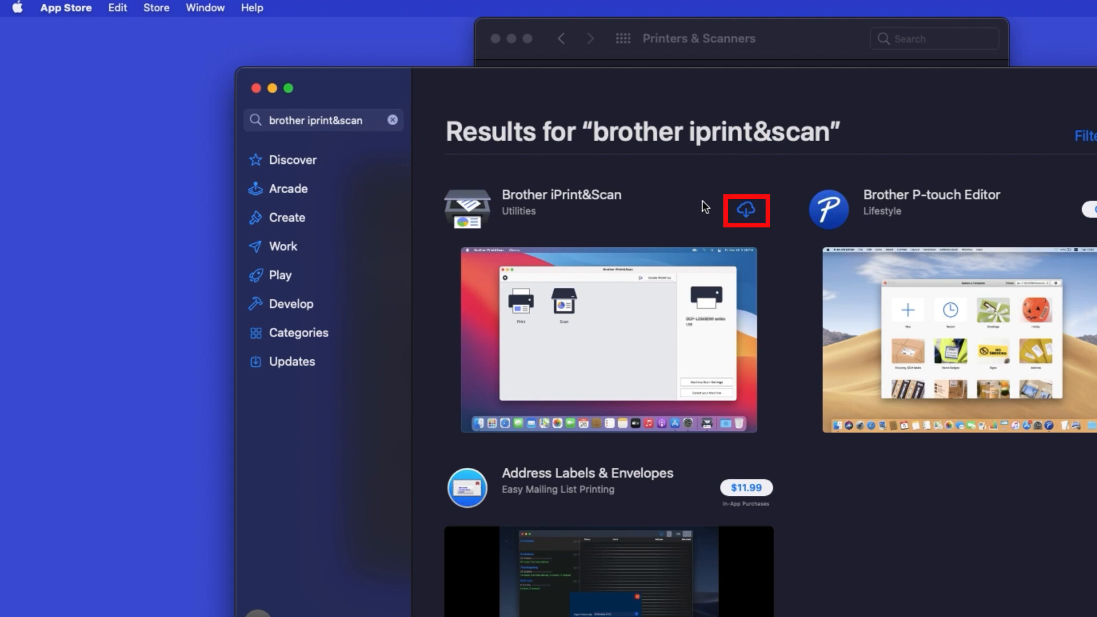
Step: Download and install Brother iPrint&Scan from its search result
click(746, 210)
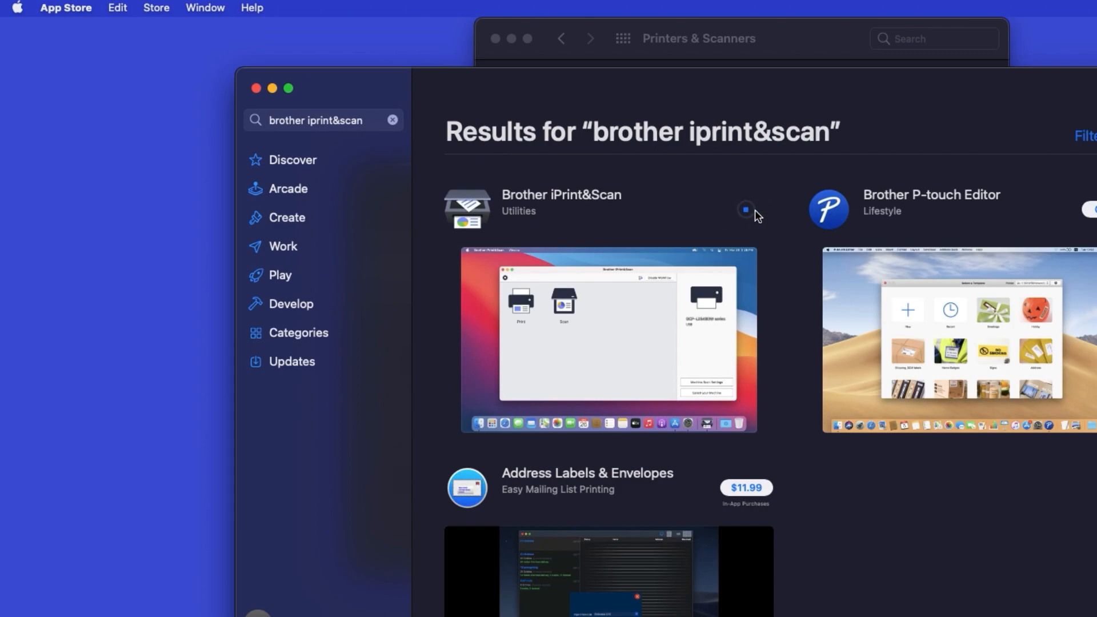
click(744, 209)
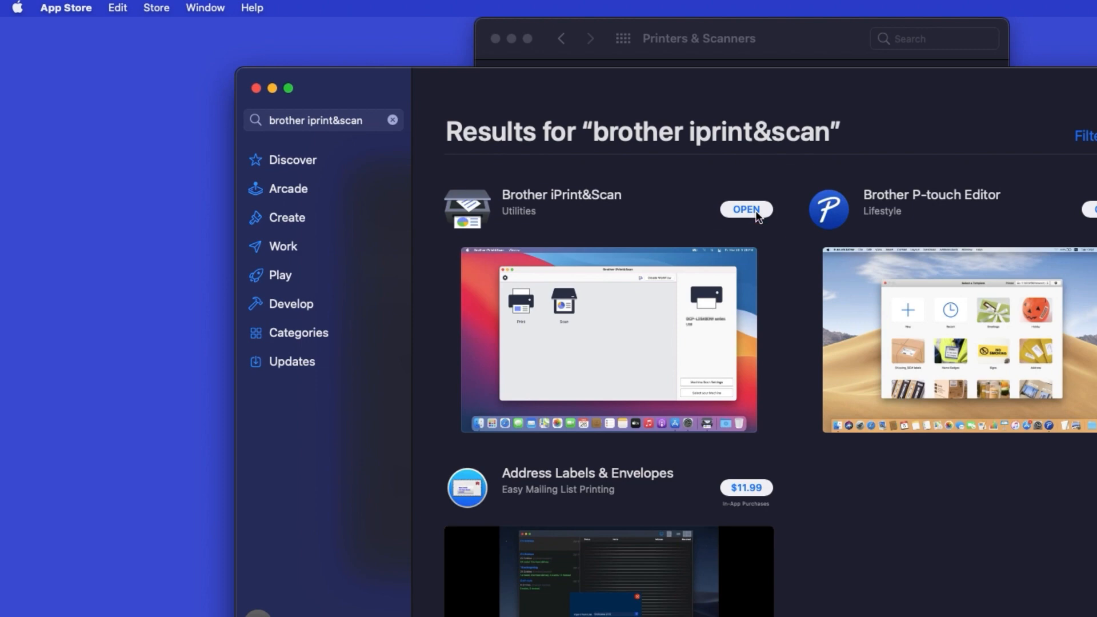
Step: Launch Brother iPrint&Scan, accept the privacy policy and begin machine selection
click(746, 209)
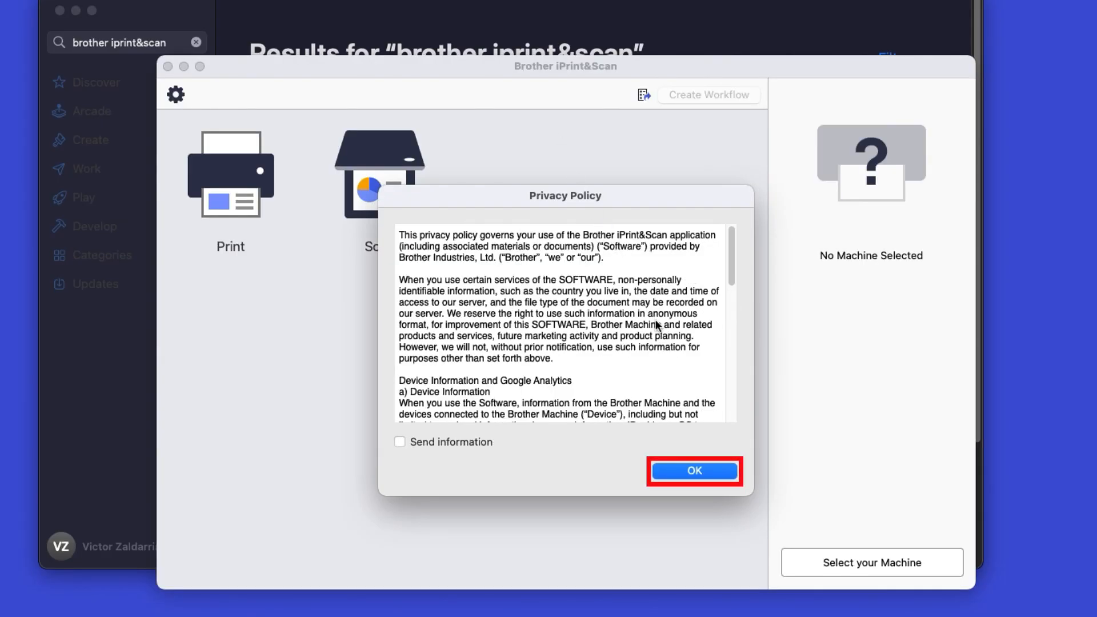
click(693, 469)
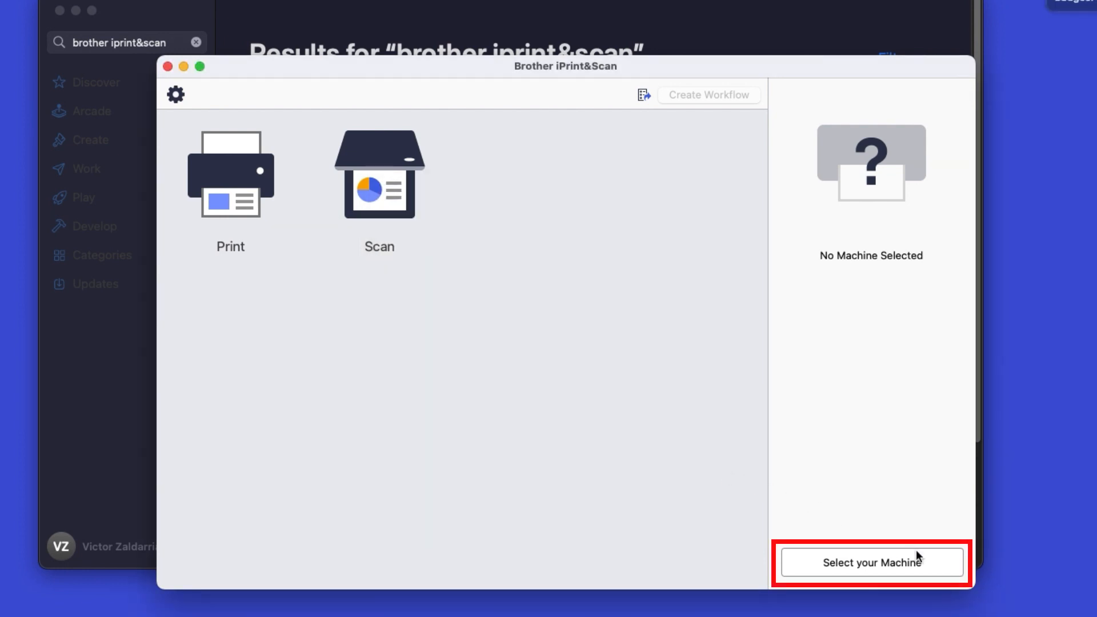
click(871, 562)
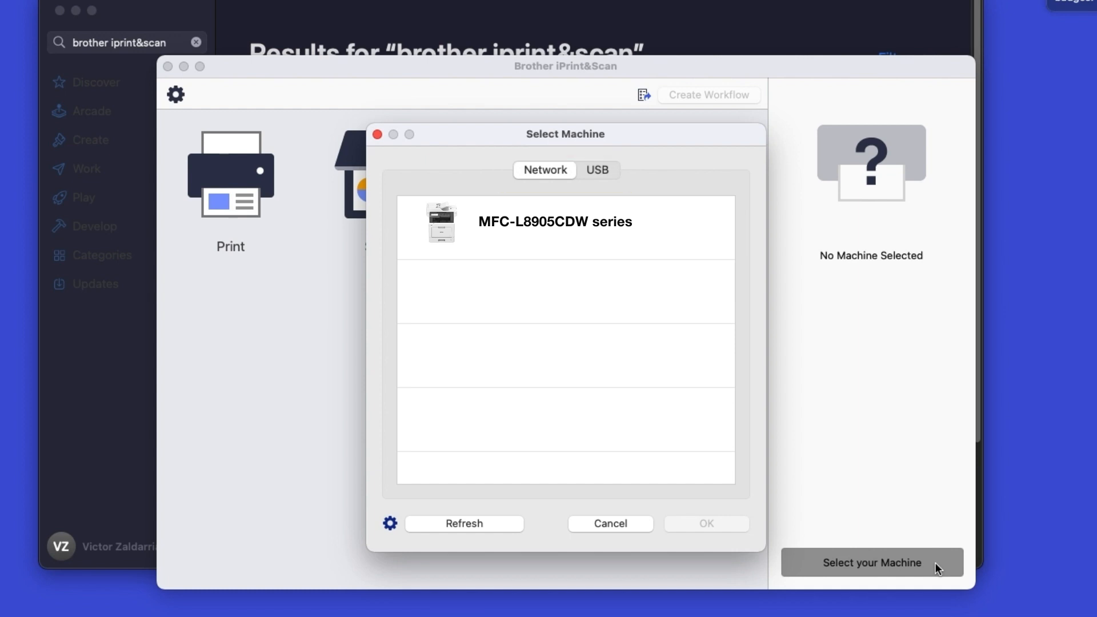
Step: Set the MFC-L8905CDW series as the machine, confirming so Print and Scan are available
click(565, 222)
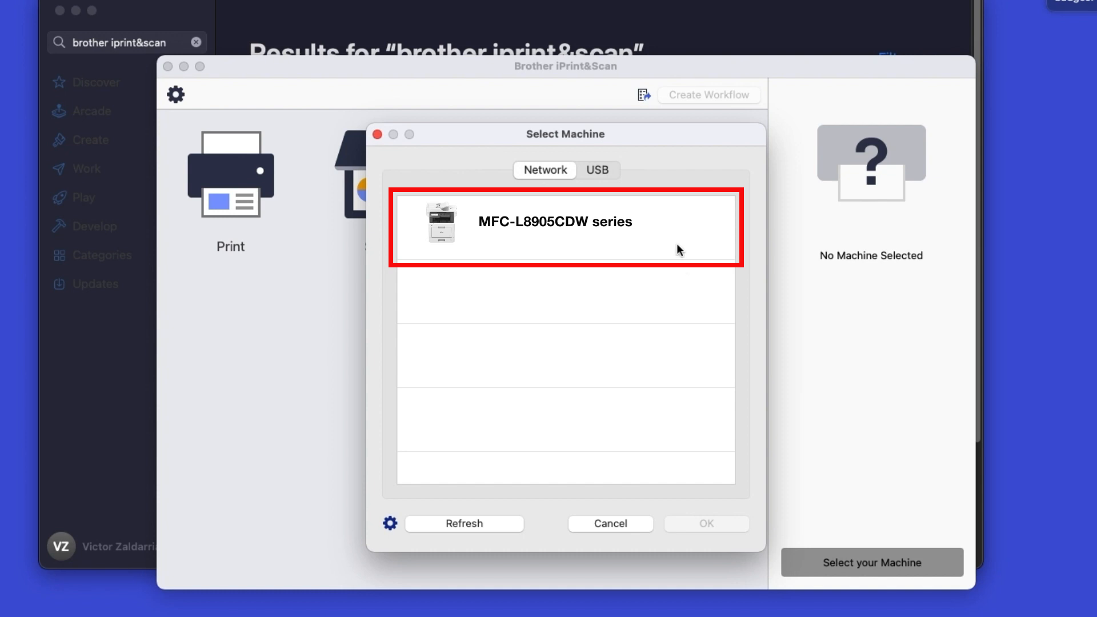
click(563, 226)
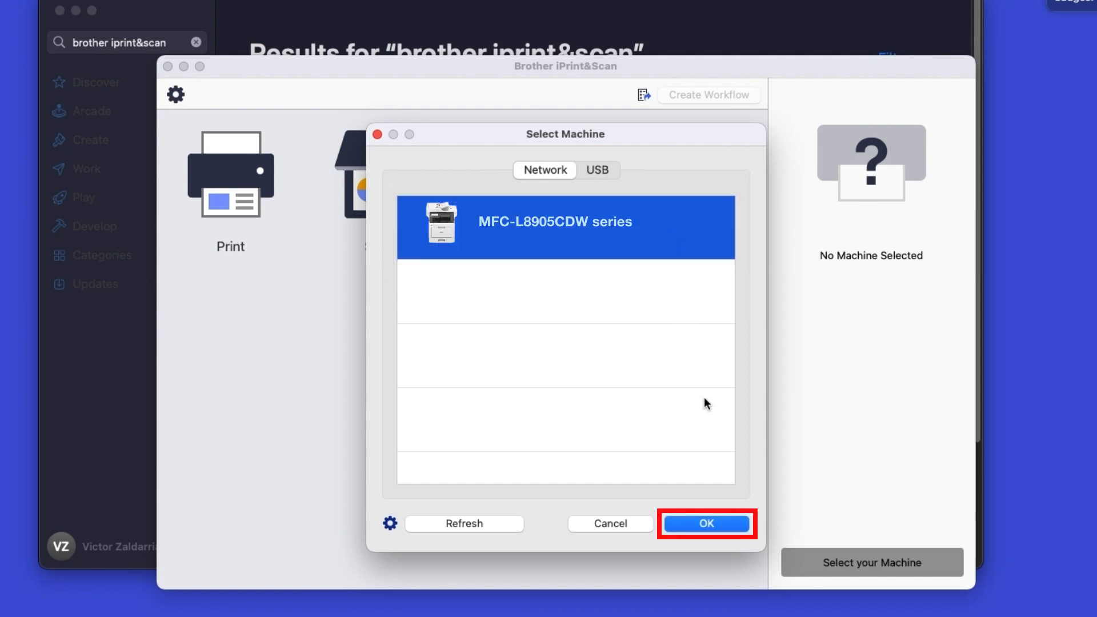
click(704, 524)
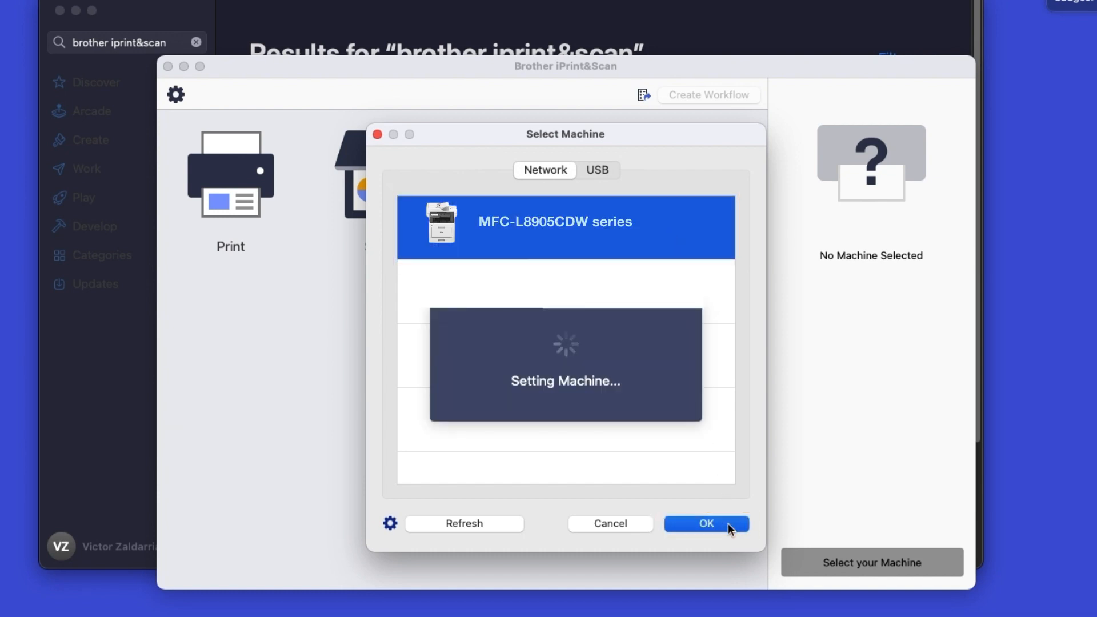
click(704, 523)
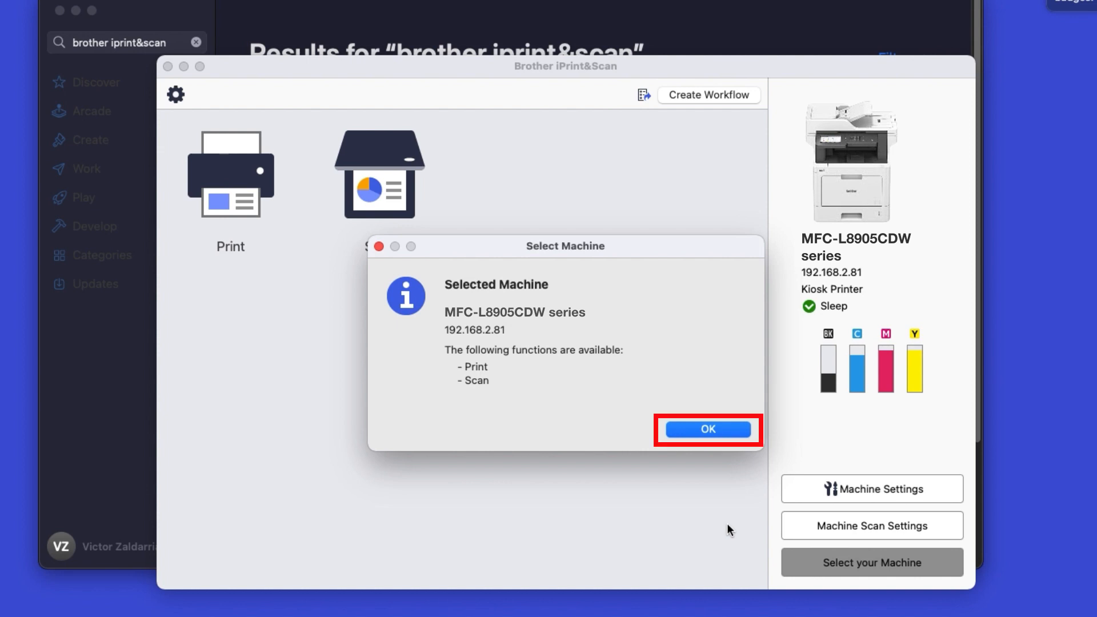
click(706, 428)
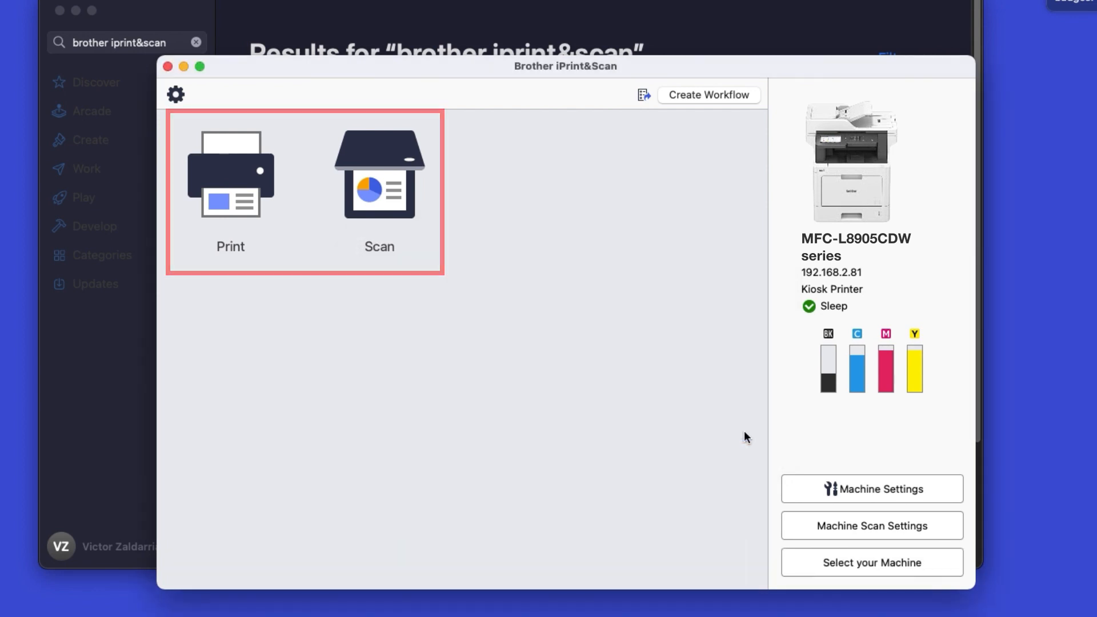